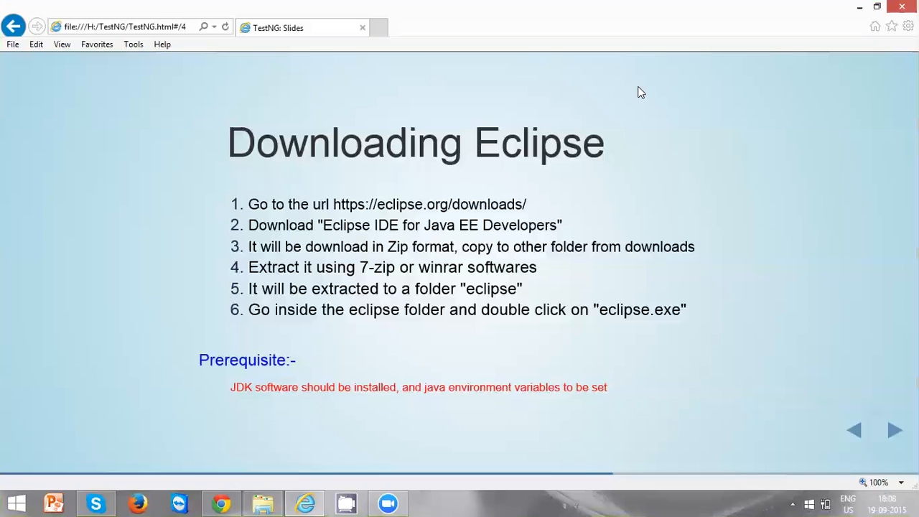
pyautogui.moveTo(364, 148)
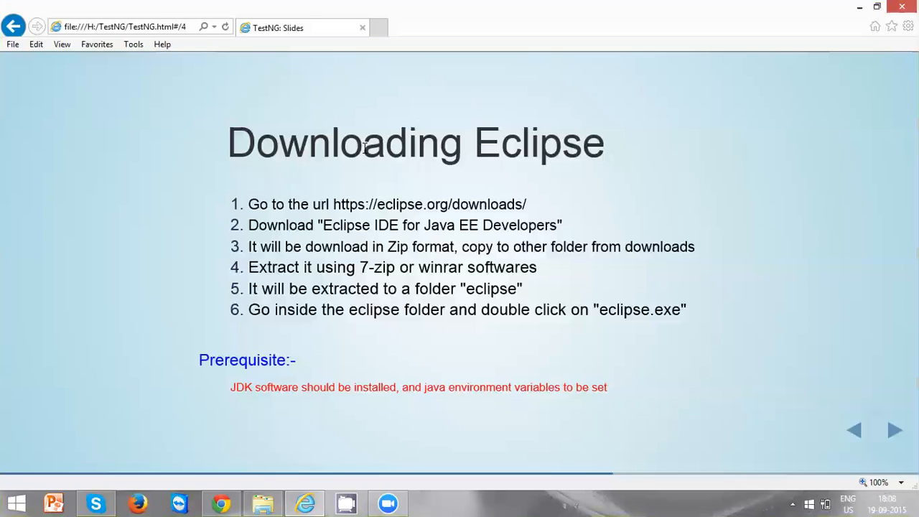
pyautogui.moveTo(356, 237)
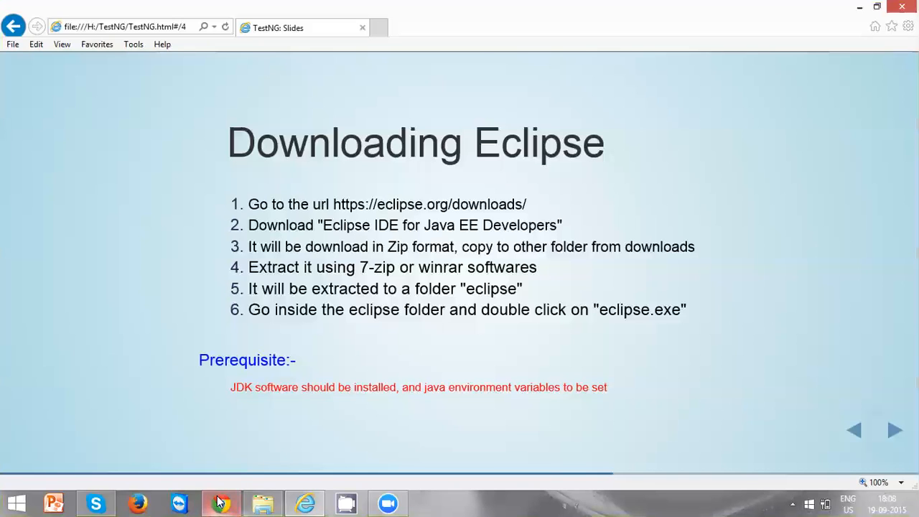
# - Google 'Download Eclipse' in Chrome and open the Eclipse Downloads result
pyautogui.click(221, 502)
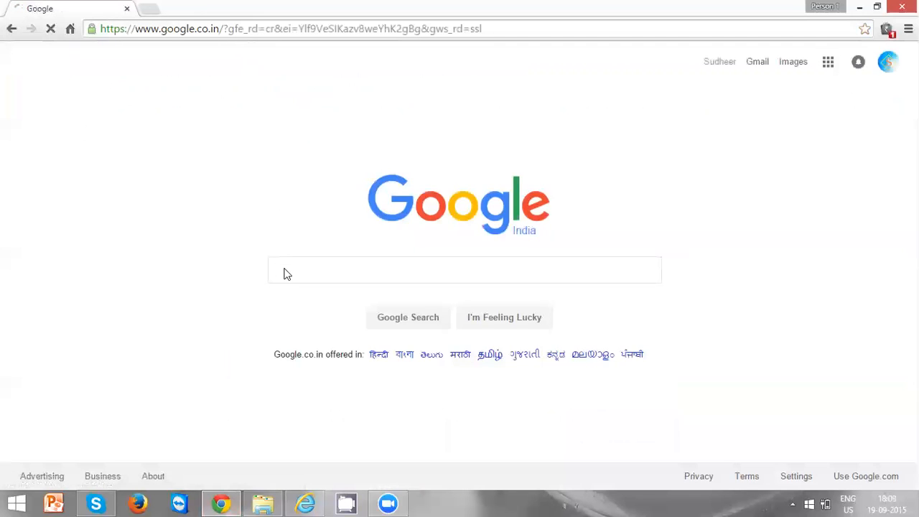
pyautogui.write('Download Eclipse')
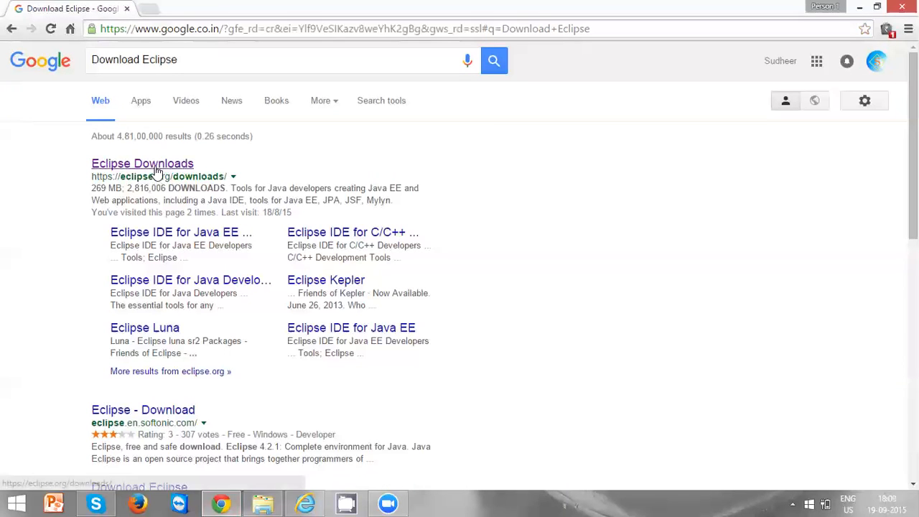
pyautogui.click(142, 163)
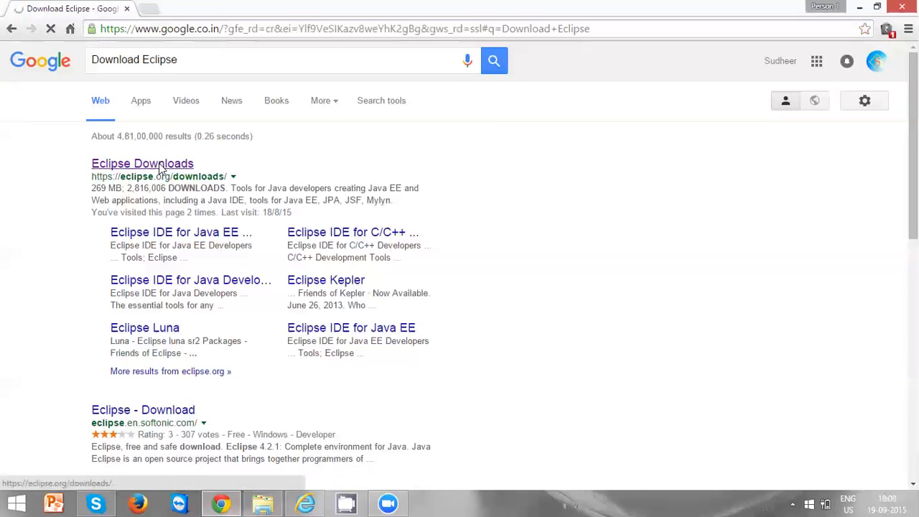
# - Pick the 64-bit package of Eclipse IDE for Java EE Developers from Package Solutions
pyautogui.click(142, 163)
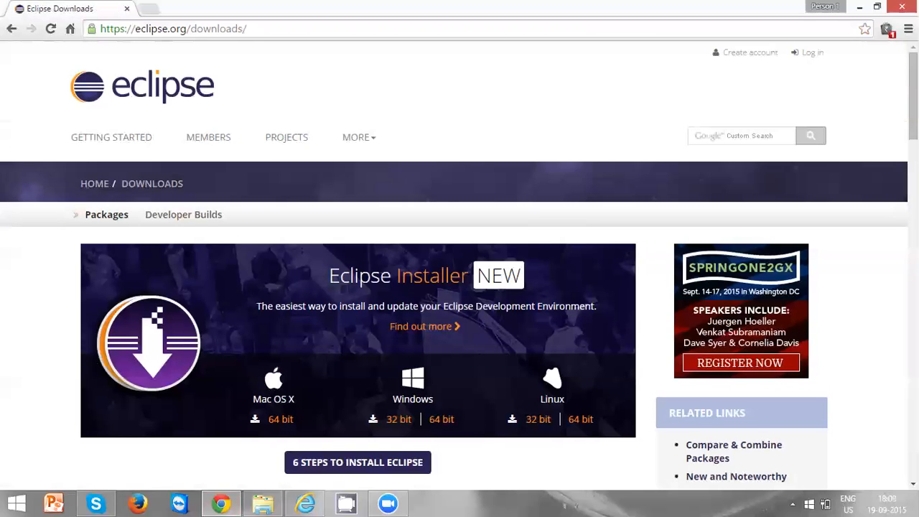
pyautogui.scroll(-3)
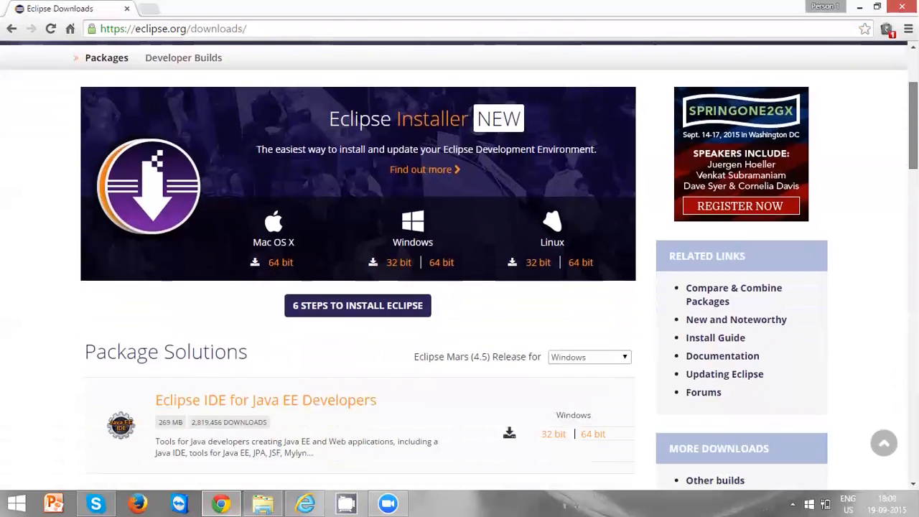
pyautogui.scroll(-3)
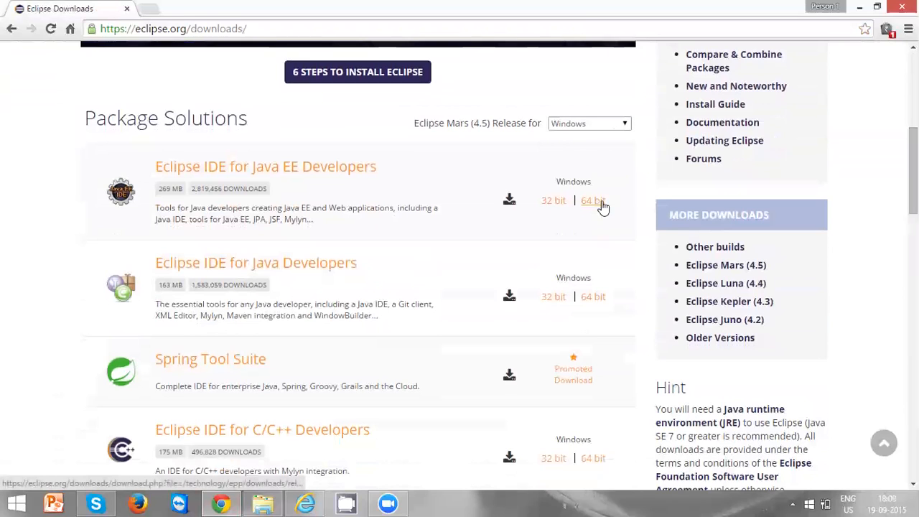
pyautogui.moveTo(177, 305)
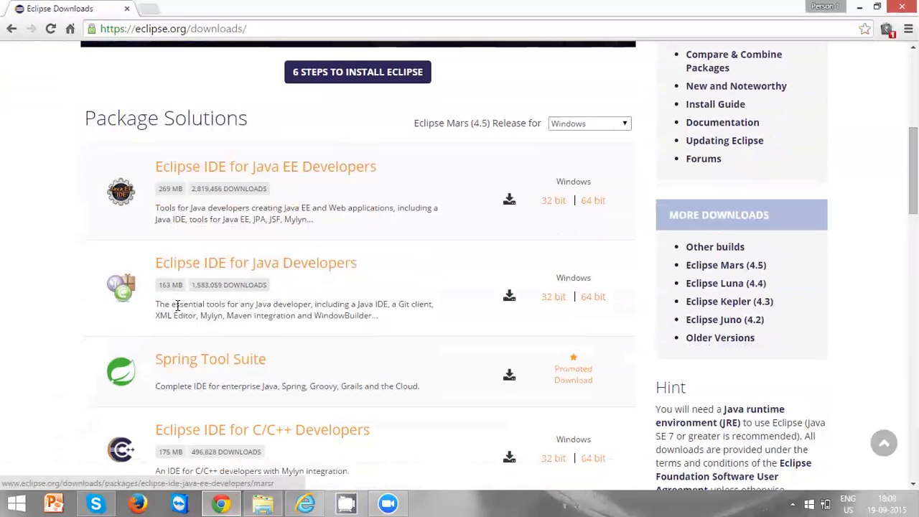
pyautogui.moveTo(249, 206)
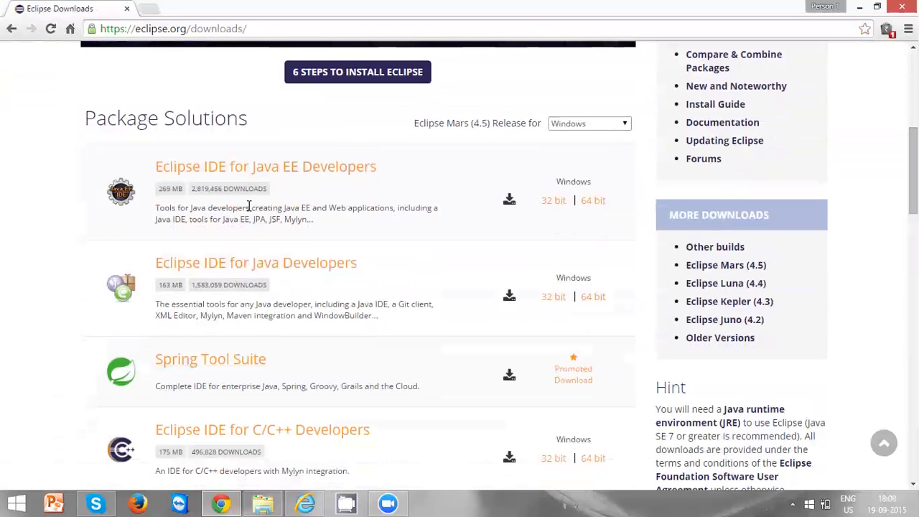
pyautogui.moveTo(216, 175)
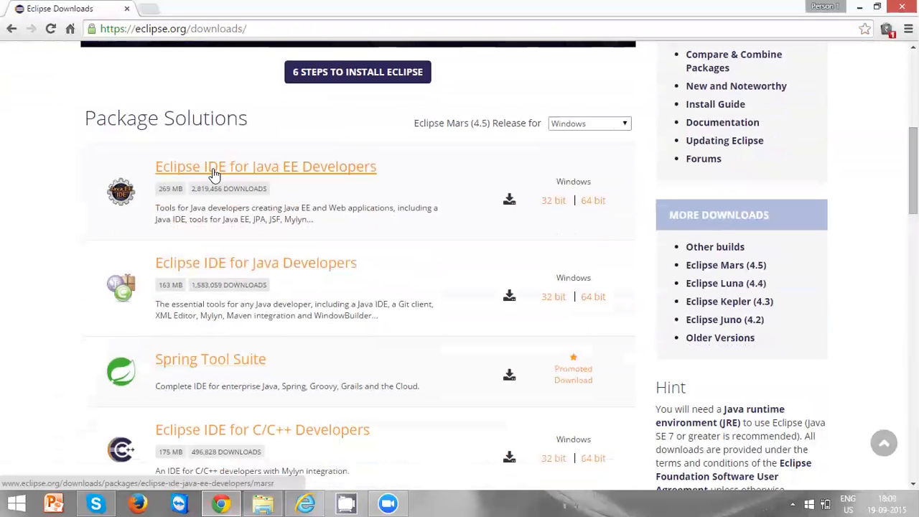
pyautogui.moveTo(291, 173)
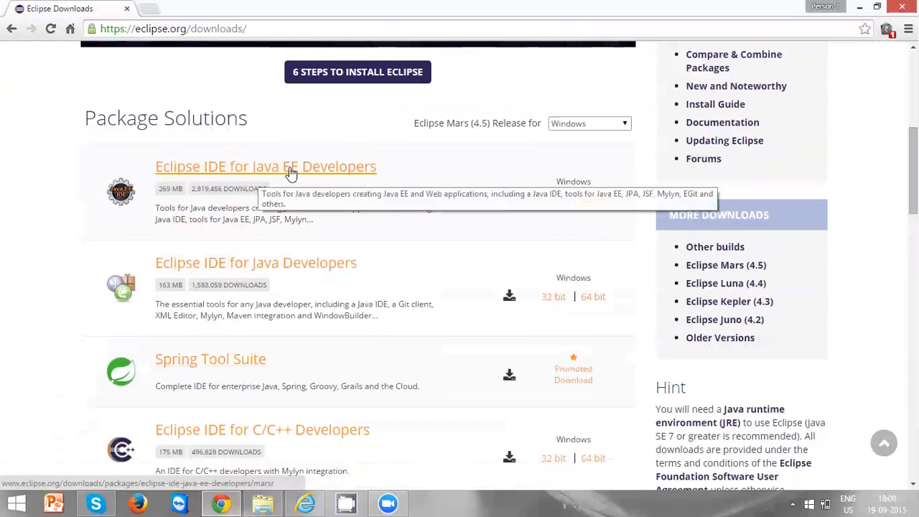
pyautogui.moveTo(619, 221)
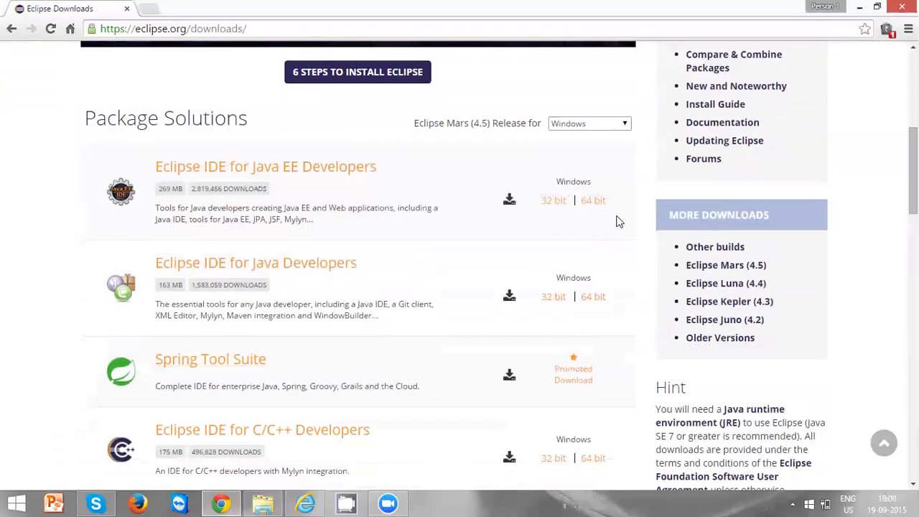
pyautogui.moveTo(593, 200)
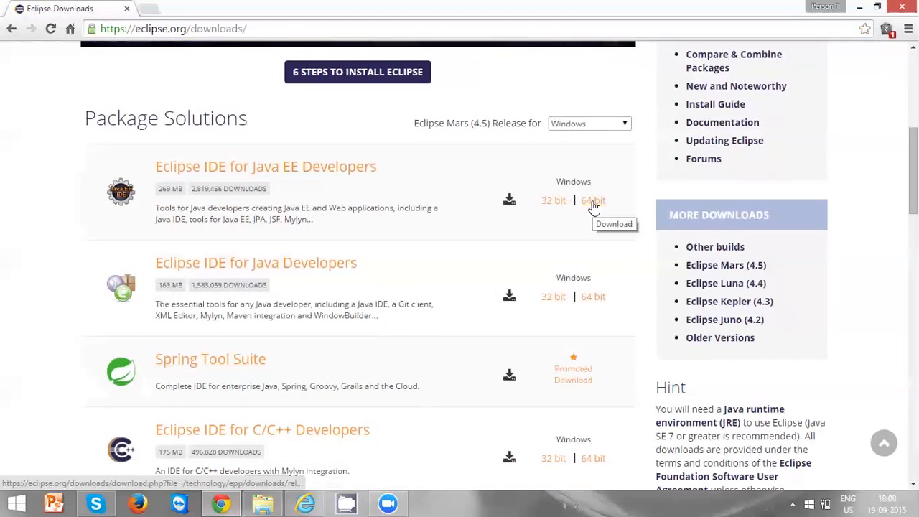
pyautogui.click(593, 201)
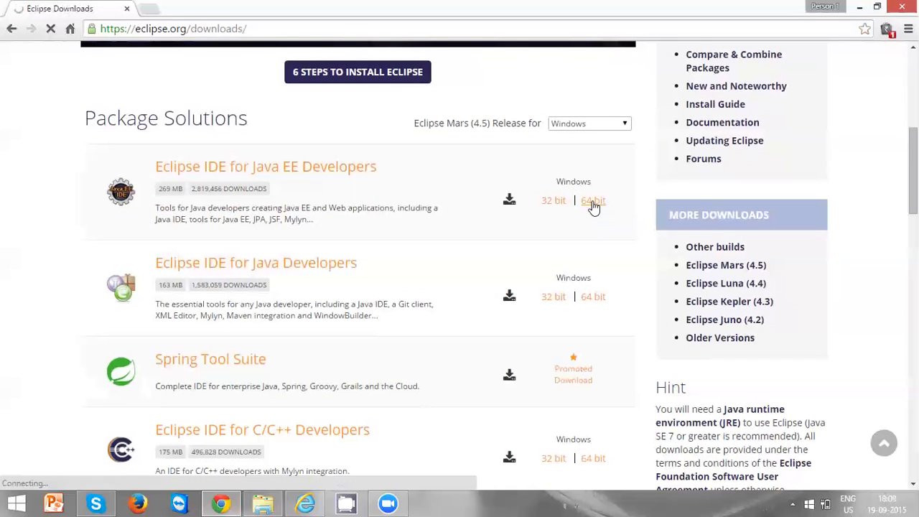
# - Download the Java EE zip from the suggested mirror and show all downloads
pyautogui.click(592, 200)
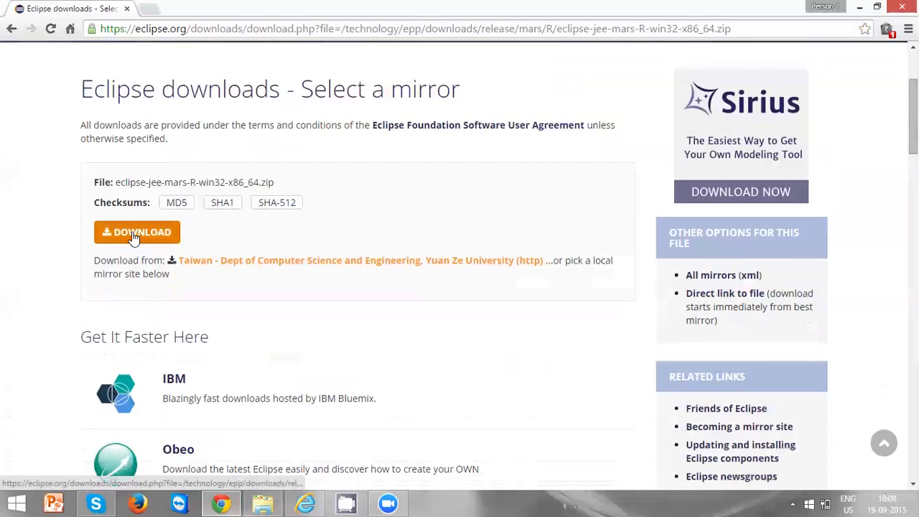
pyautogui.click(137, 231)
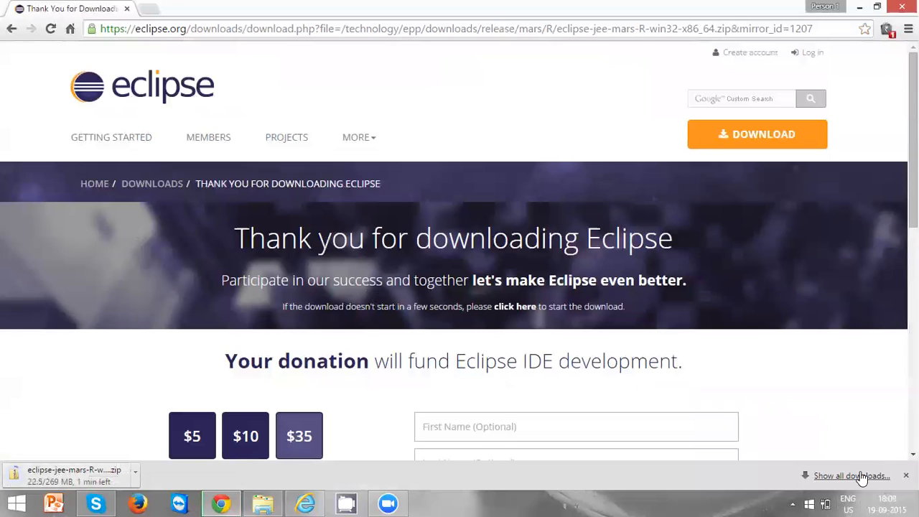
pyautogui.click(852, 475)
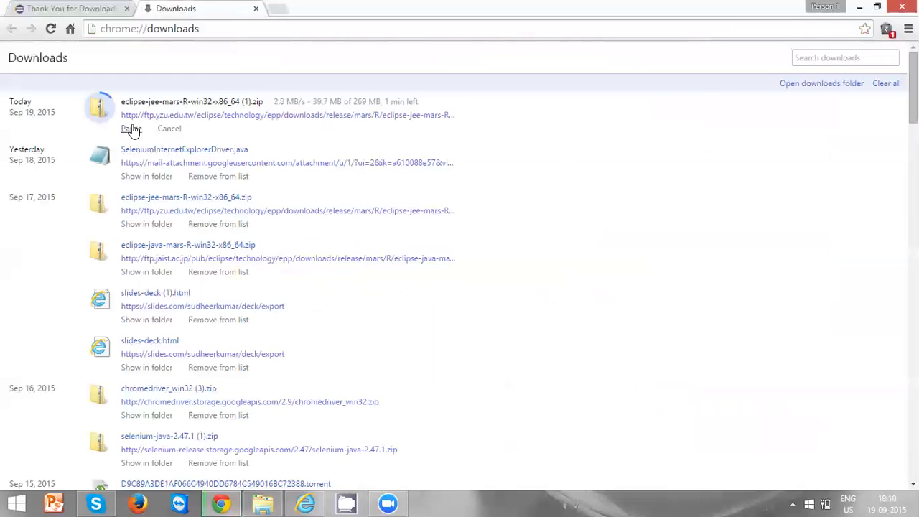
# - Check the Eclipse zip in Chrome's downloads, then switch to the TestNG folder
pyautogui.click(131, 129)
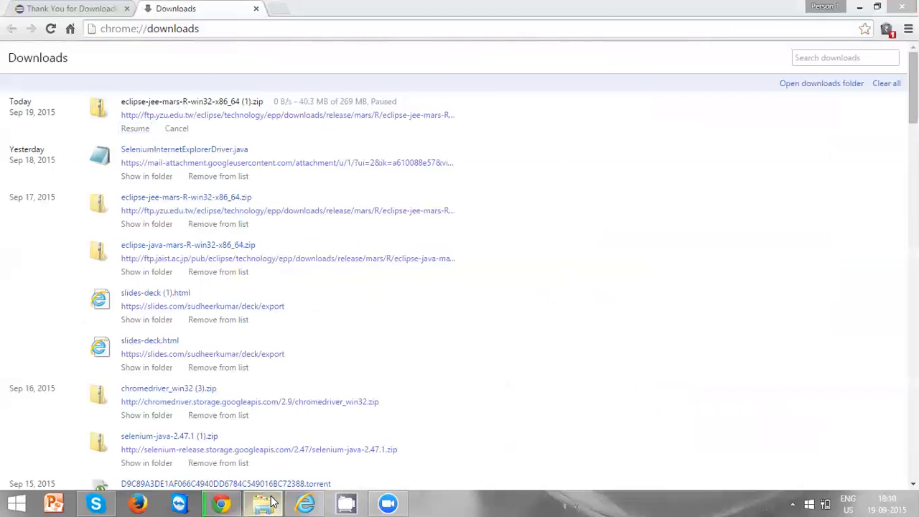
pyautogui.click(262, 503)
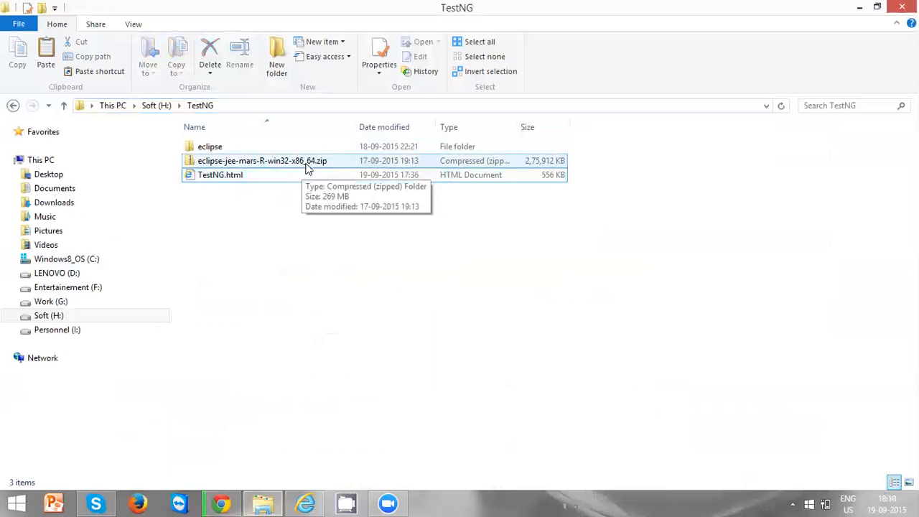
# - Open the extracted eclipse folder in TestNG and select eclipse.exe
pyautogui.click(262, 161)
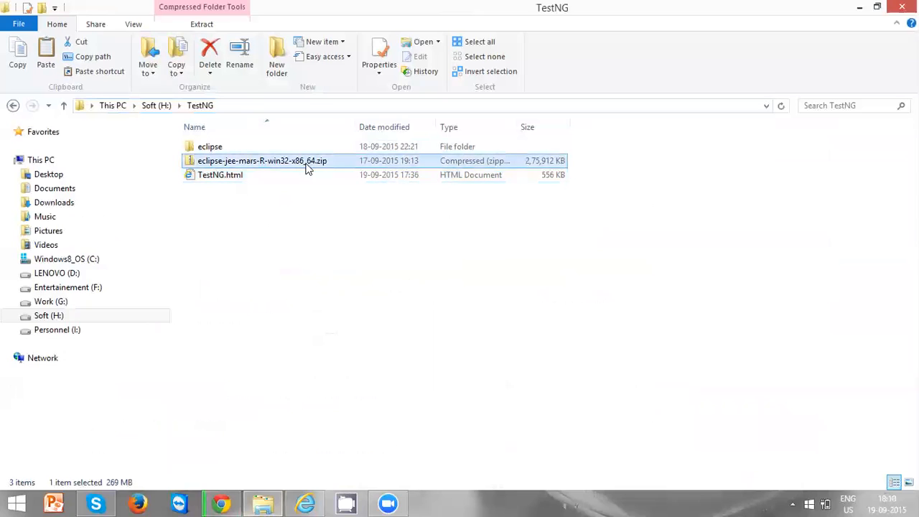
pyautogui.click(210, 146)
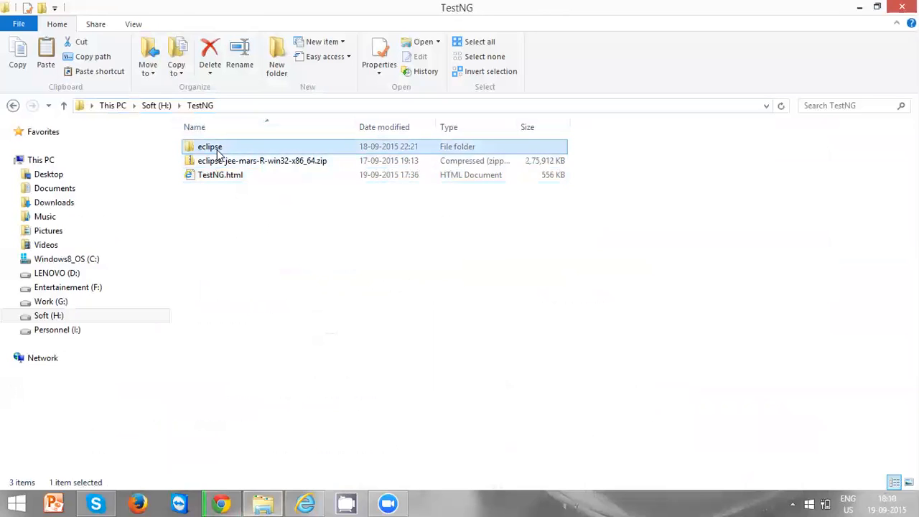
pyautogui.doubleClick(210, 147)
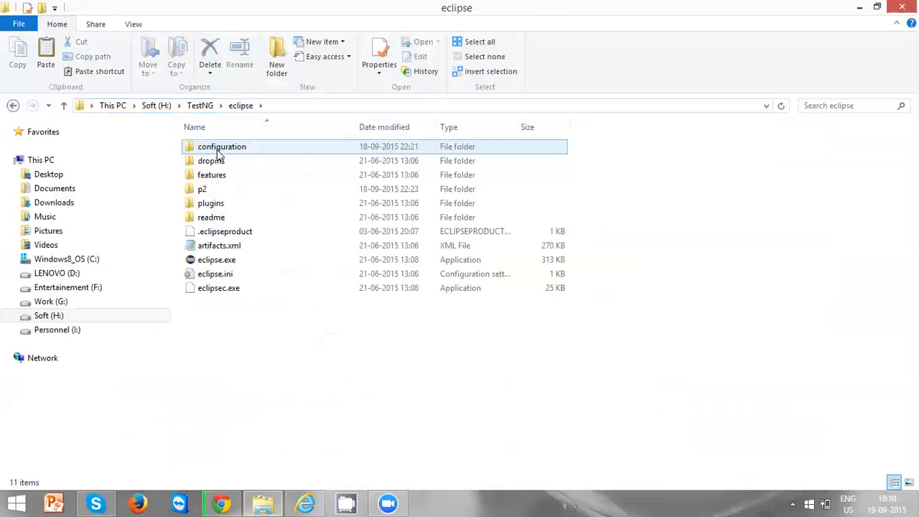
pyautogui.click(216, 260)
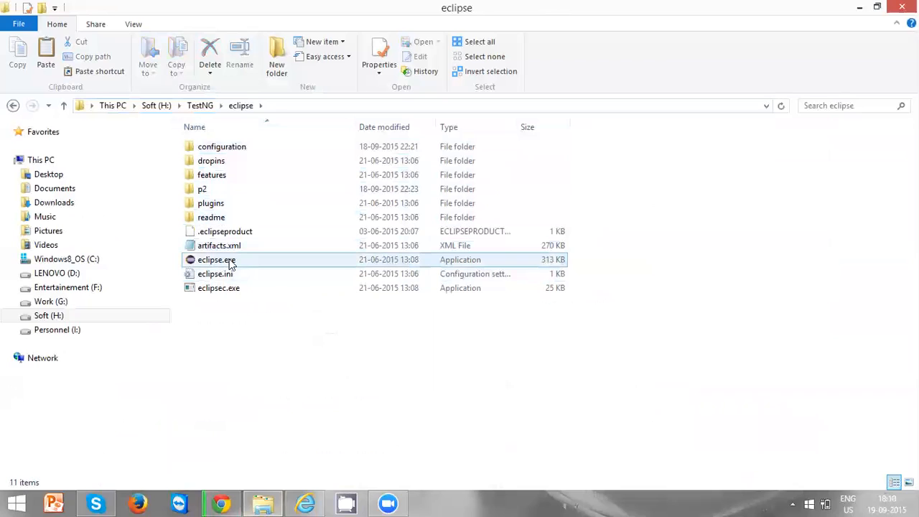
pyautogui.moveTo(227, 262)
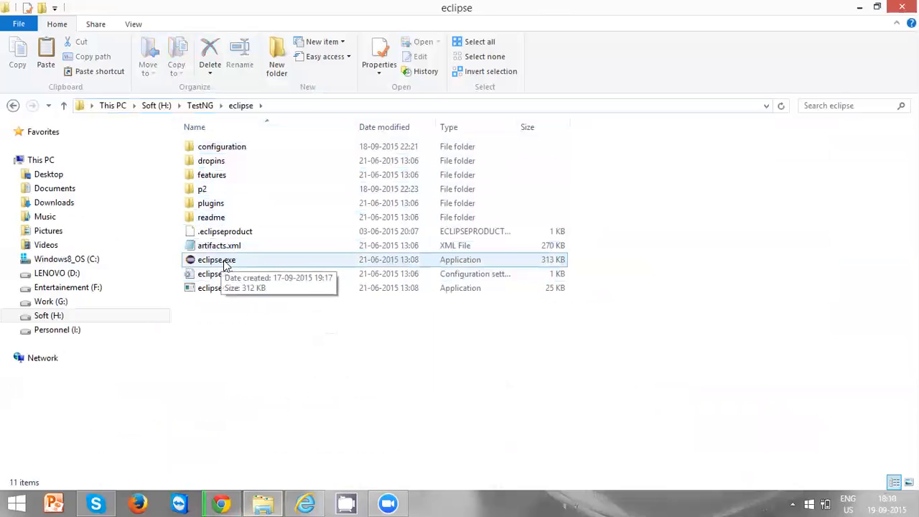
pyautogui.click(215, 259)
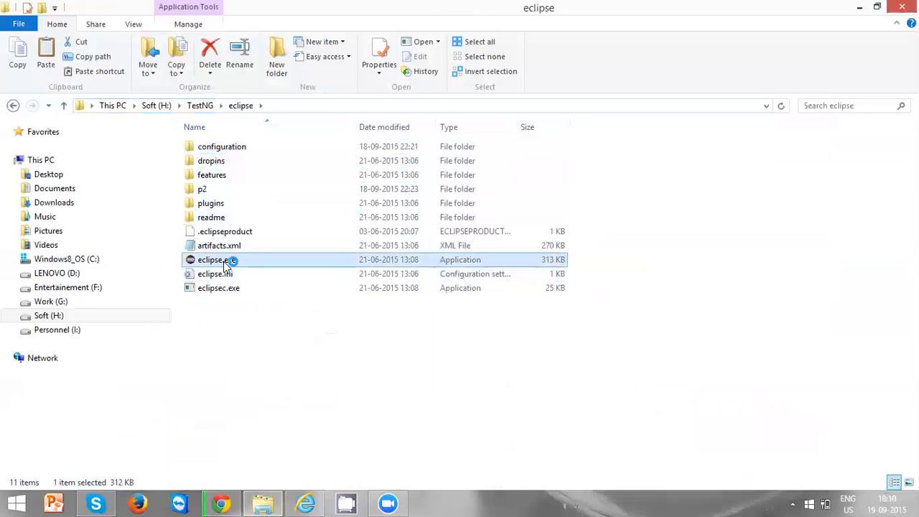
# - Run eclipse.exe until the Workspace Launcher proposes H:\TestNG\Workspace
pyautogui.doubleClick(212, 259)
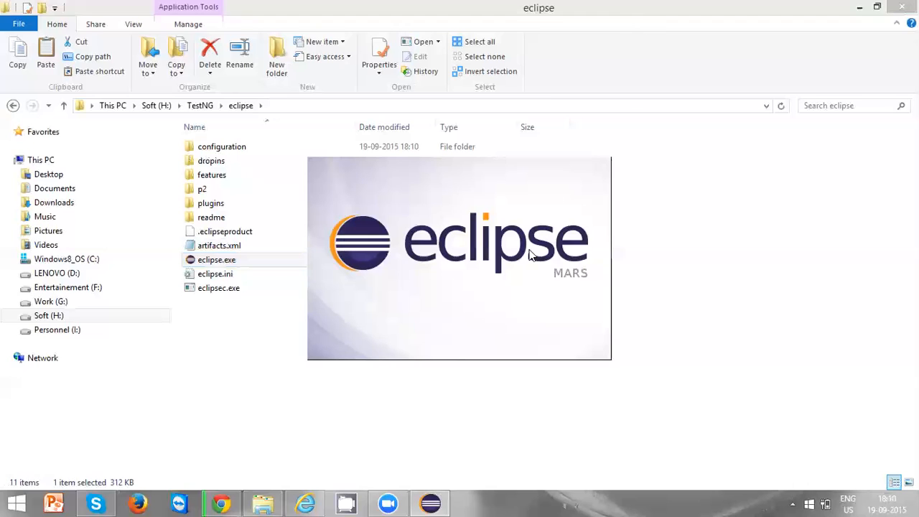
pyautogui.moveTo(522, 295)
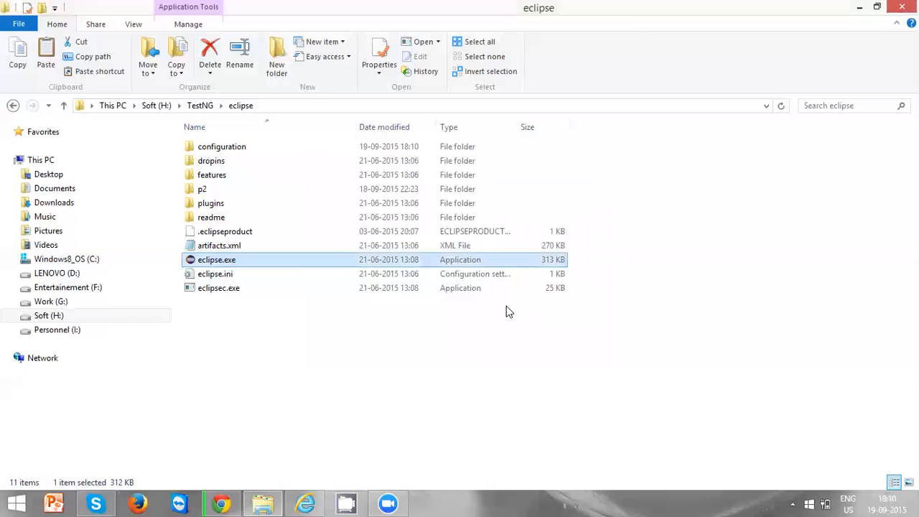
pyautogui.doubleClick(216, 259)
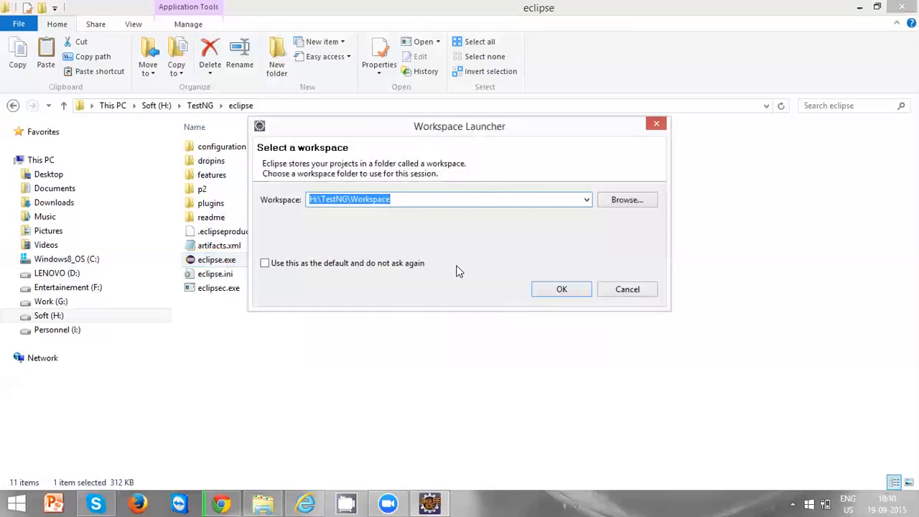
# - Move the Workspace Launcher aside, check the path, and confirm H:\TestNG\Workspace
pyautogui.click(627, 289)
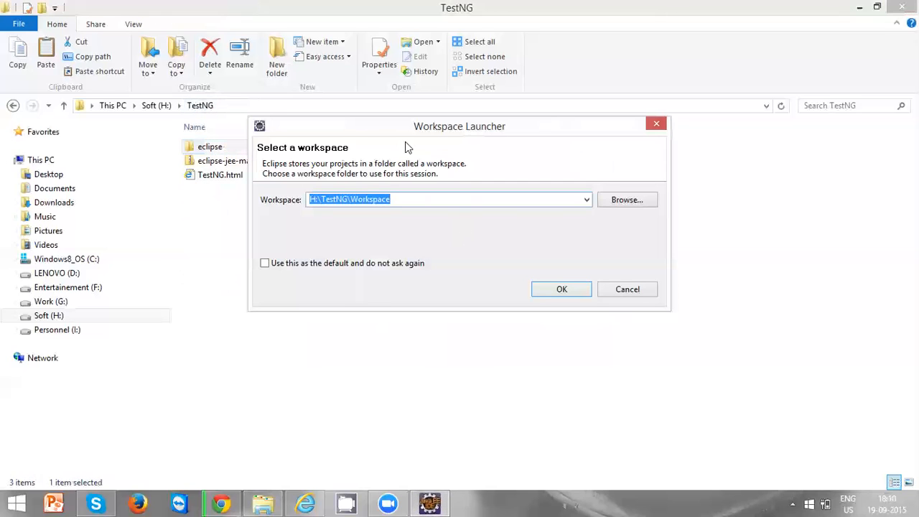
pyautogui.moveTo(459, 126); pyautogui.dragTo(612, 199)
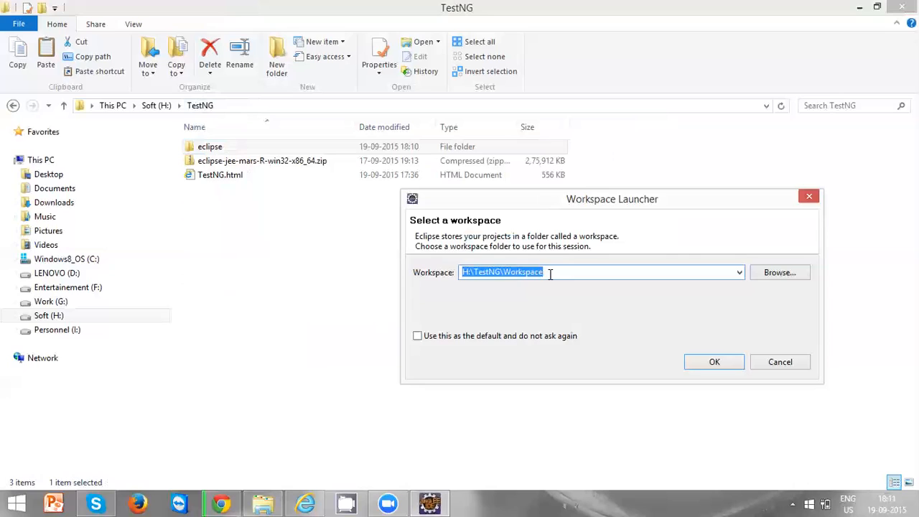
pyautogui.moveTo(550, 272)
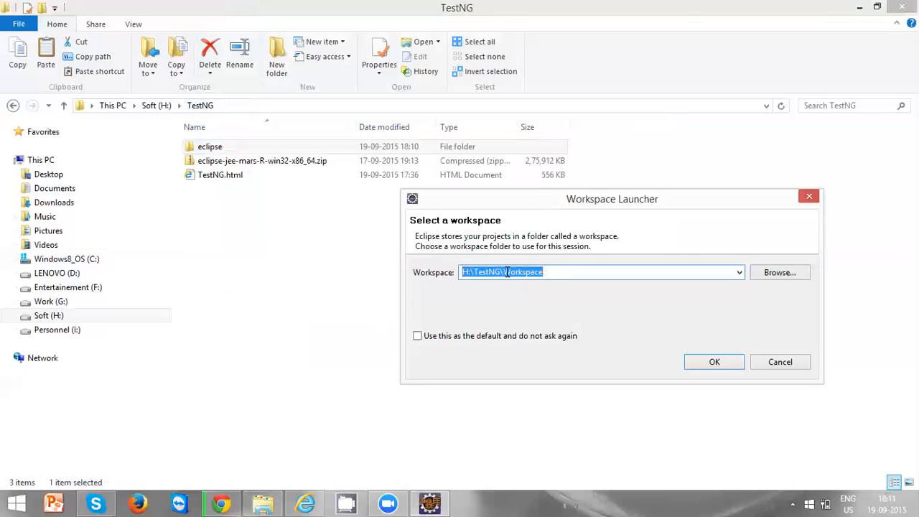
pyautogui.click(545, 272)
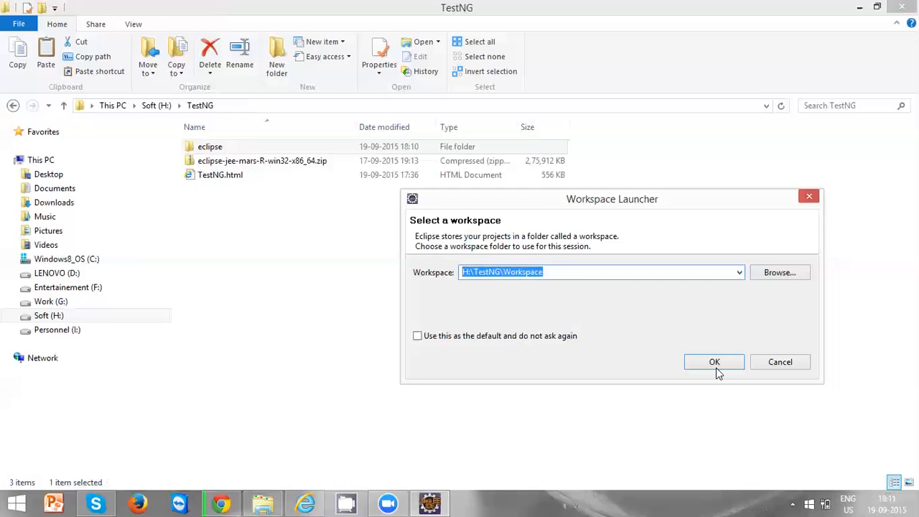
pyautogui.click(714, 361)
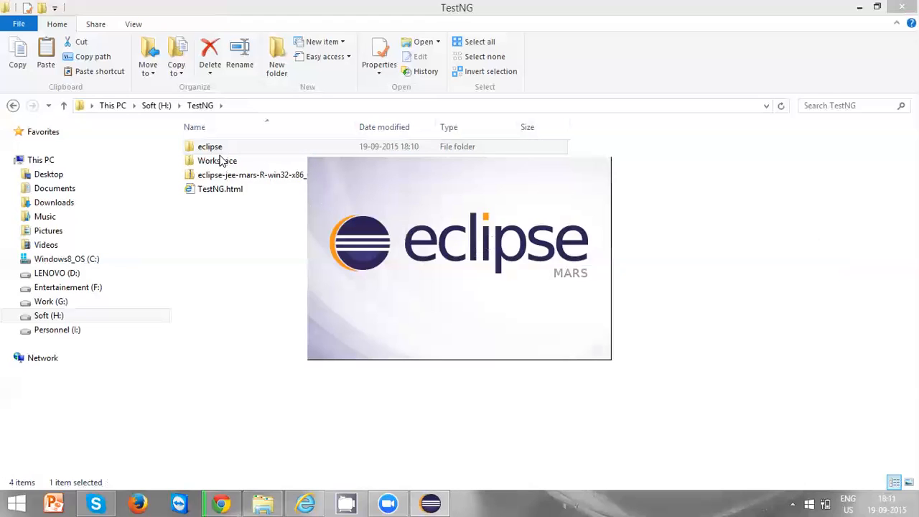
# - Wait for the Eclipse Mars splash screen to load the Welcome page
pyautogui.click(216, 161)
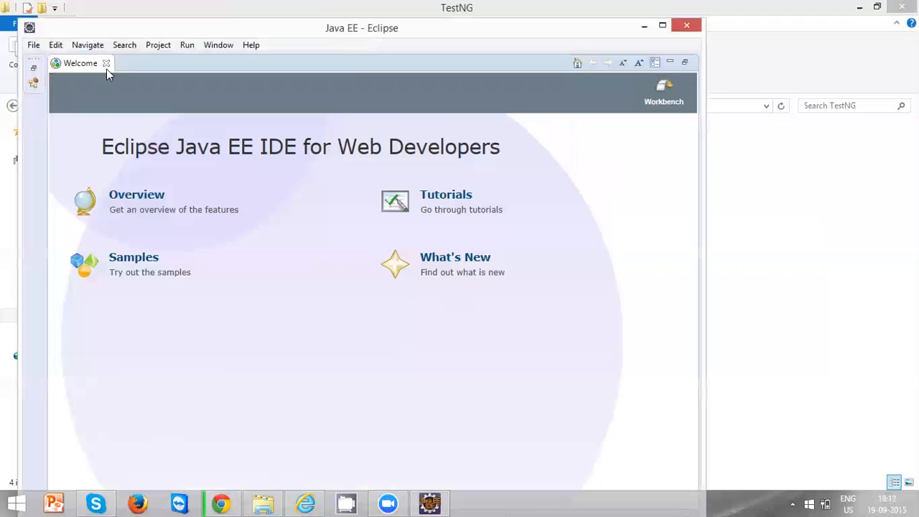
pyautogui.moveTo(105, 63)
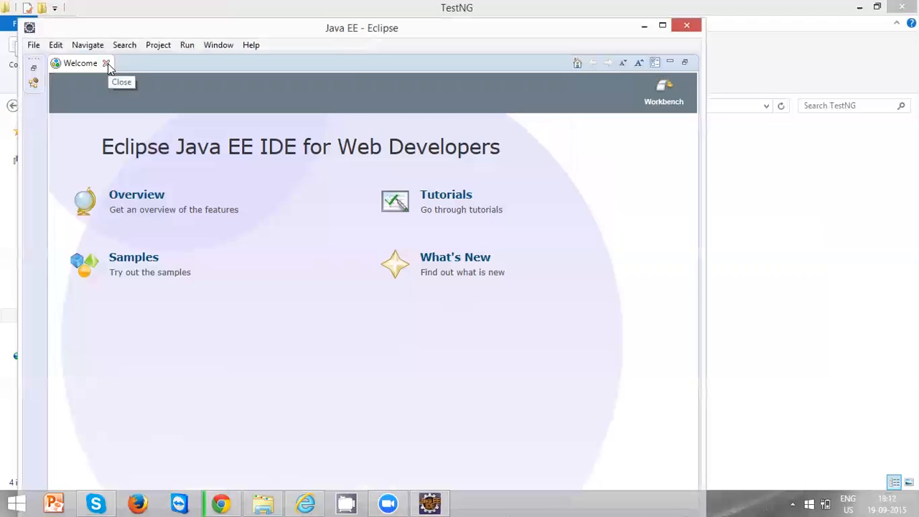
# - Close the Welcome tab, leaving blank Java EE workbench panels
pyautogui.click(106, 63)
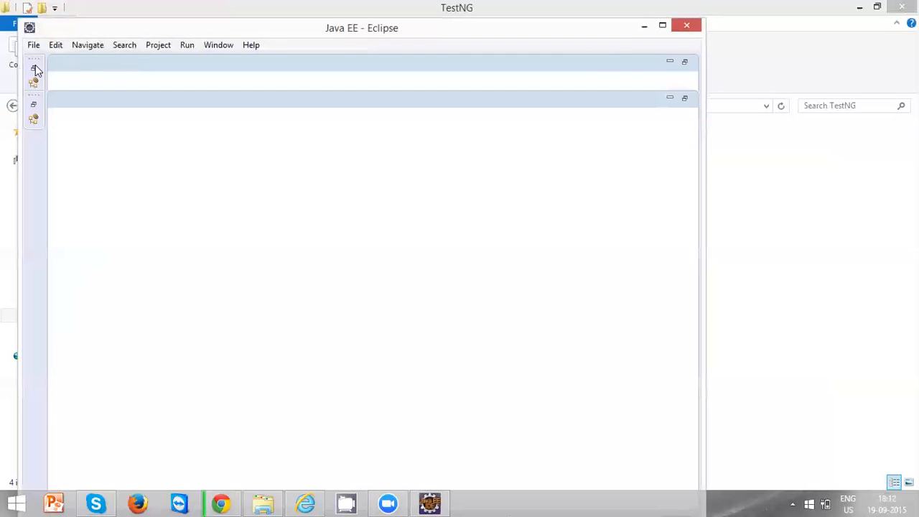